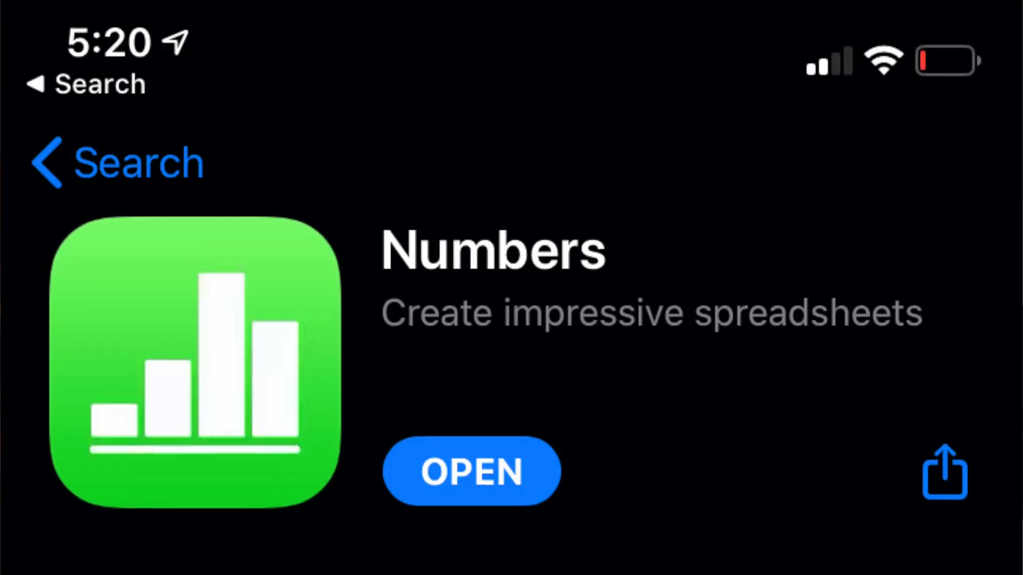
scroll("down", 3)
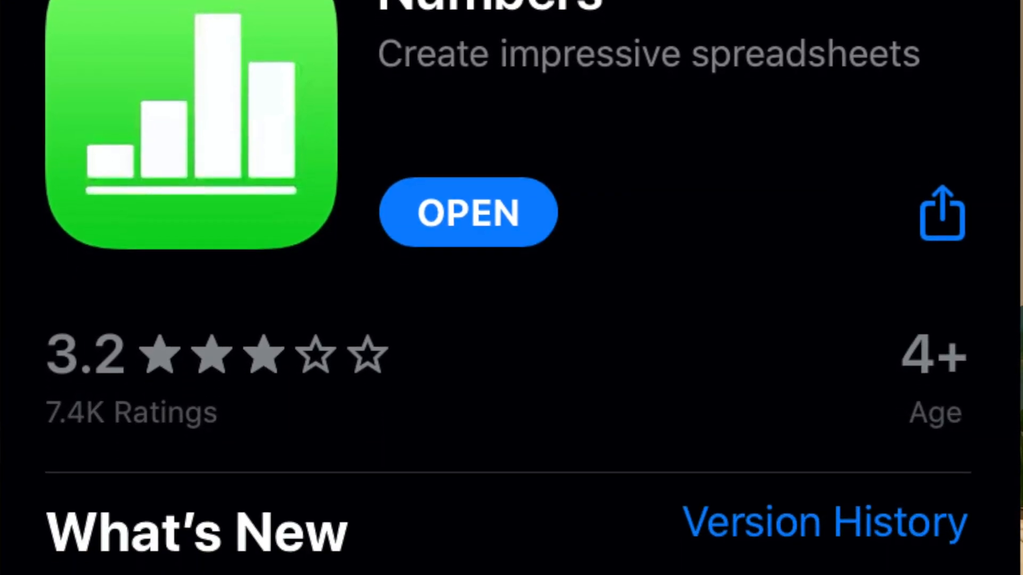
scroll("down", 3)
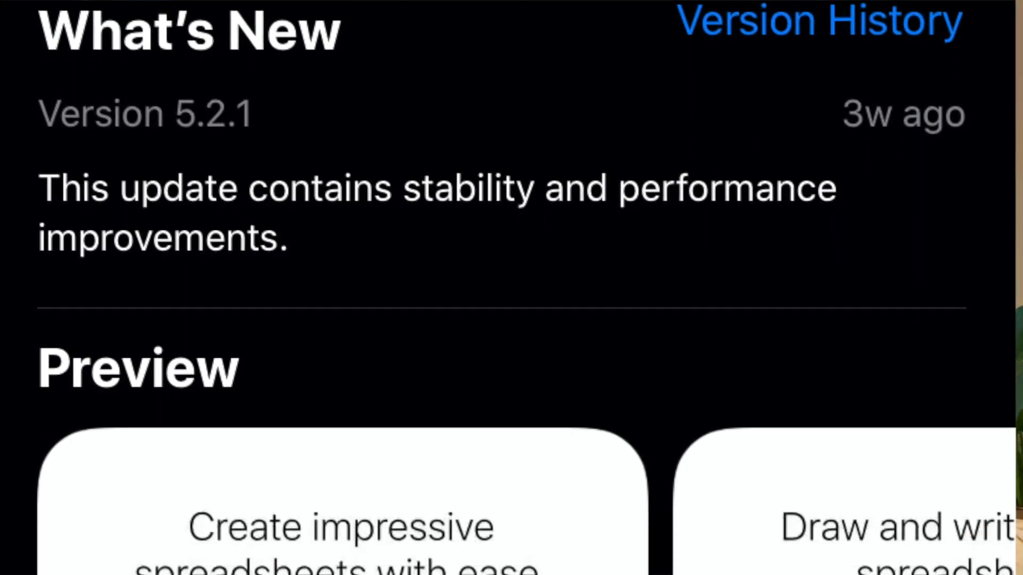